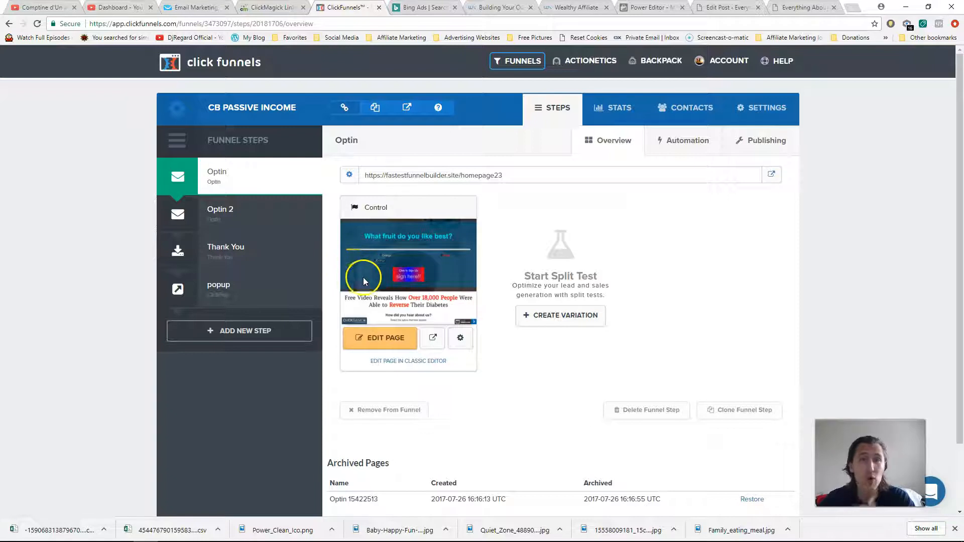
mouse_move(318, 197)
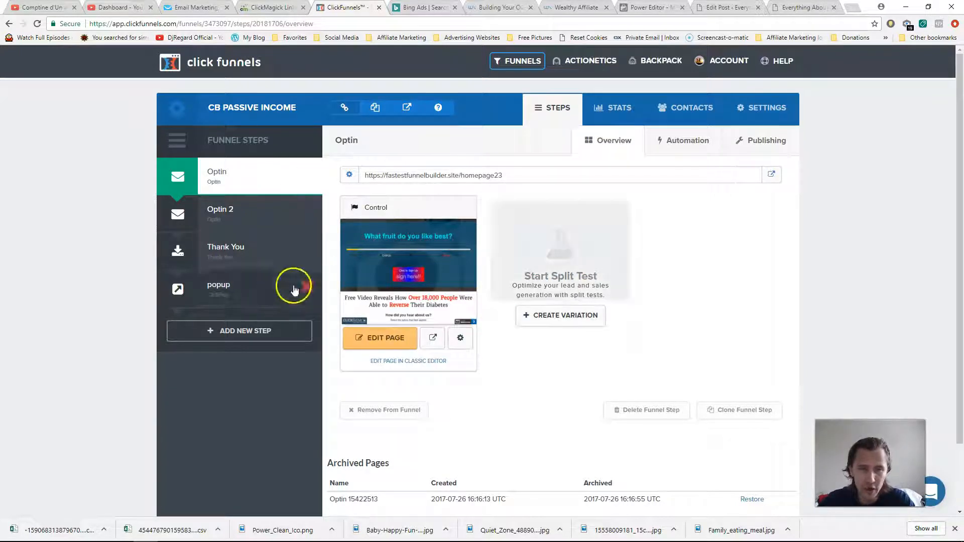
Step: Add a split-test variation to the Optin step as a duplicate of the Optin control page
click(560, 315)
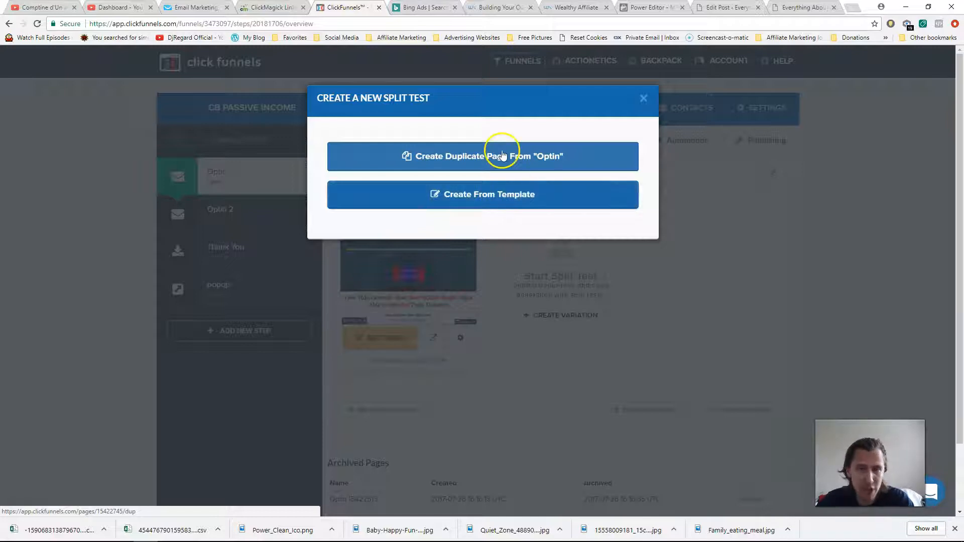
click(483, 156)
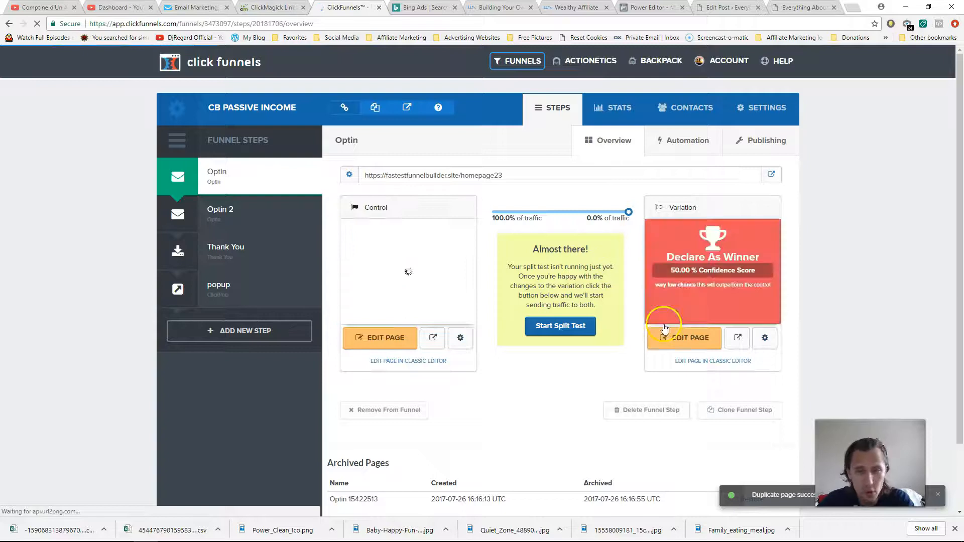
Step: Edit the variation page so the headline's red accent words about 18,000 people reversing diabetes become blue, then save
click(690, 337)
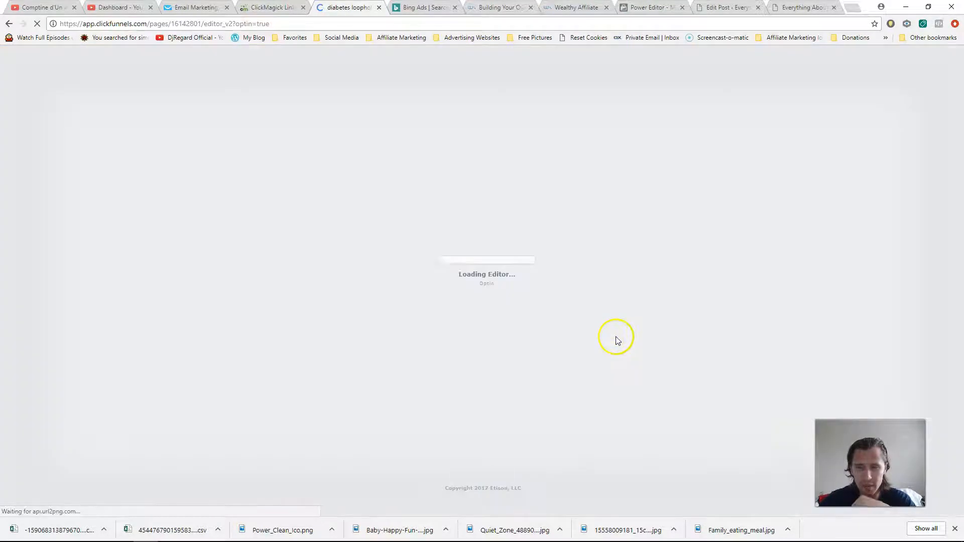
mouse_move(566, 272)
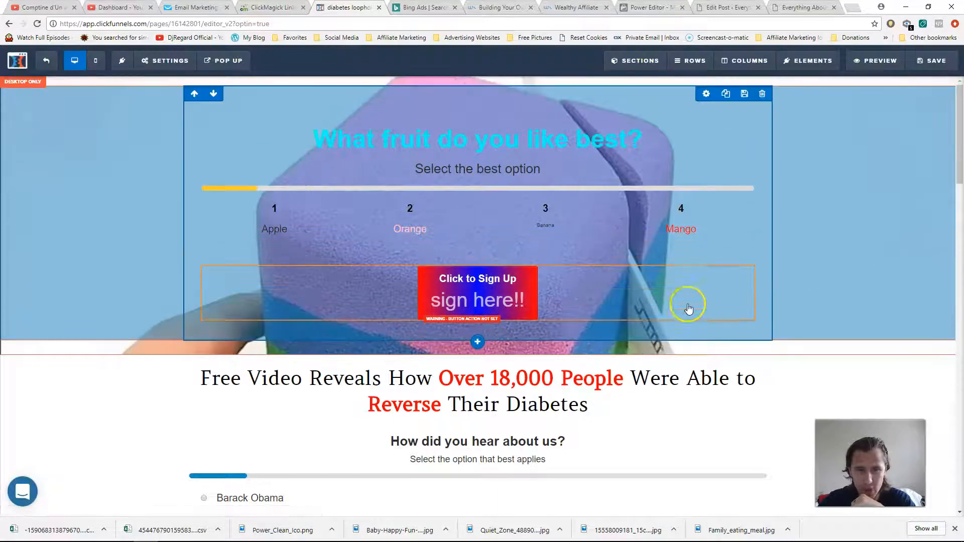
click(620, 384)
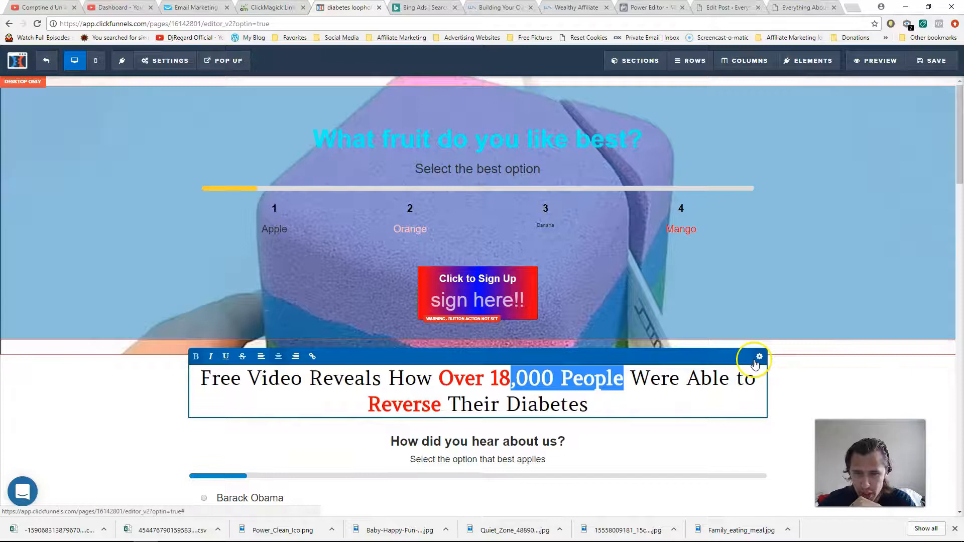
click(759, 357)
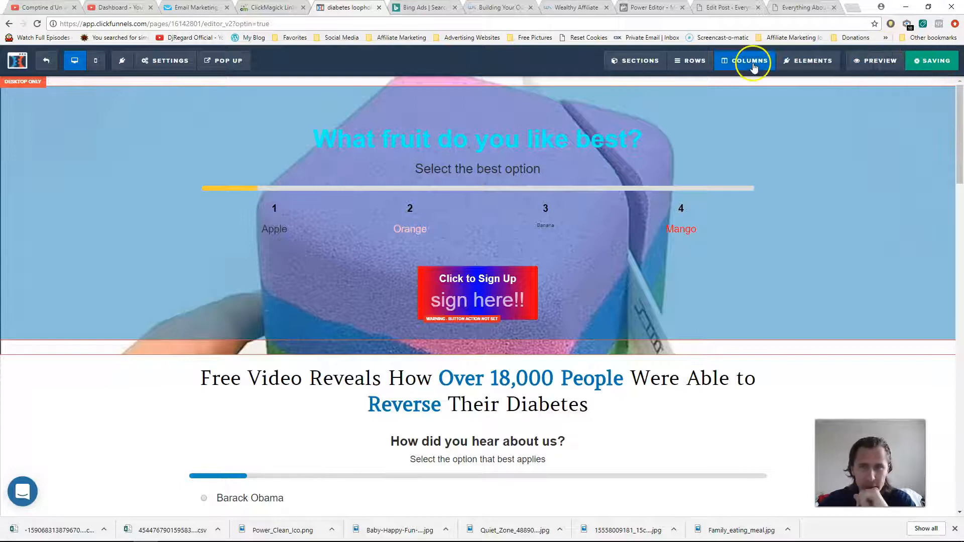
click(46, 60)
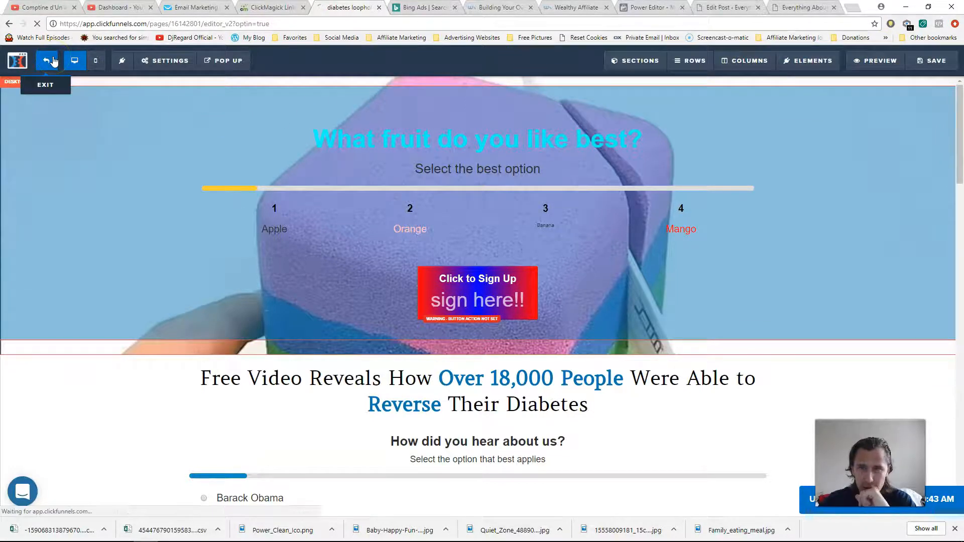
Step: Set the traffic slider to exactly 50% control / 50% variation and apply the split test
click(47, 60)
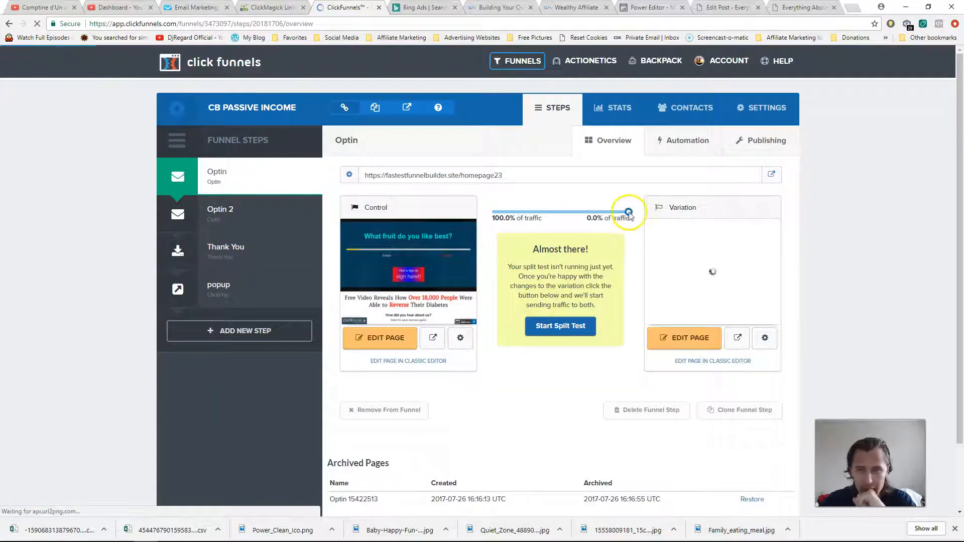
drag(629, 212, 560, 212)
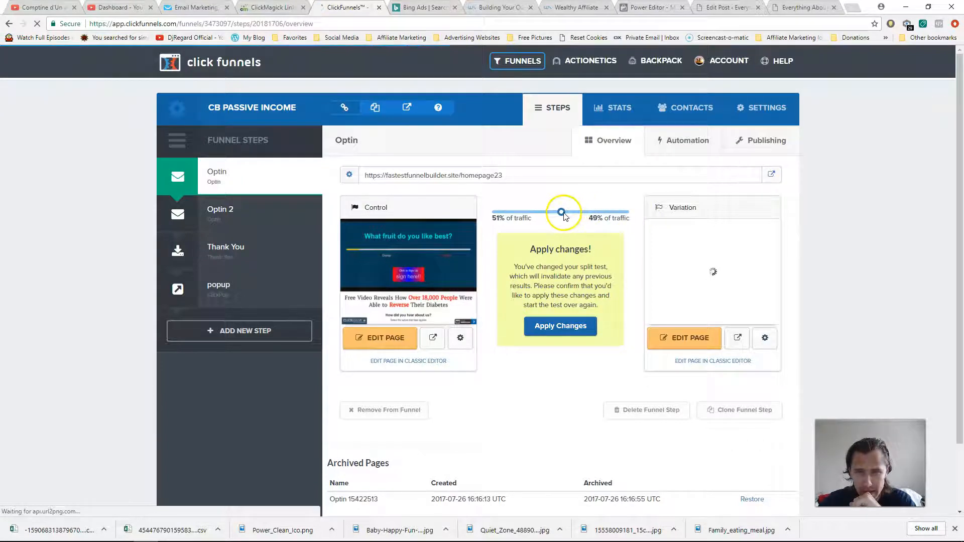
drag(561, 212, 559, 212)
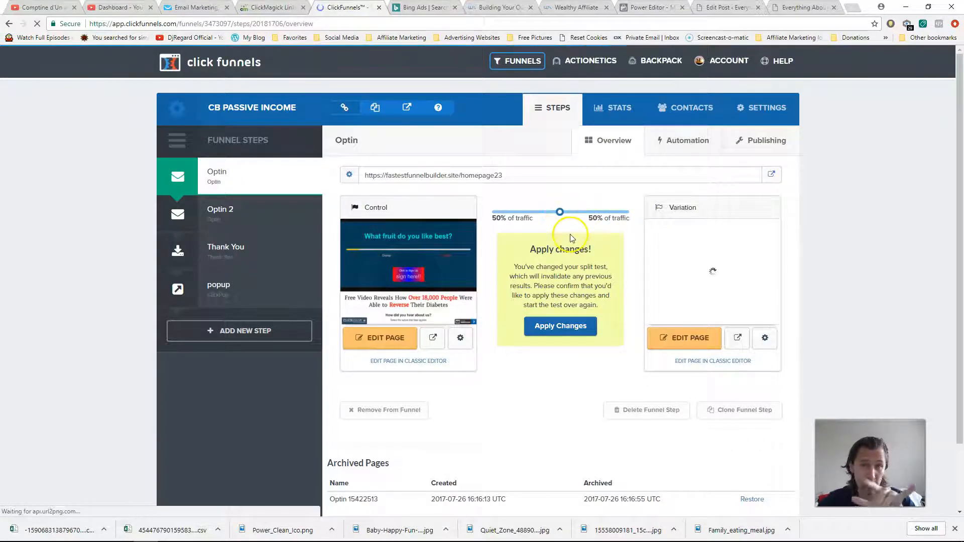
mouse_move(561, 231)
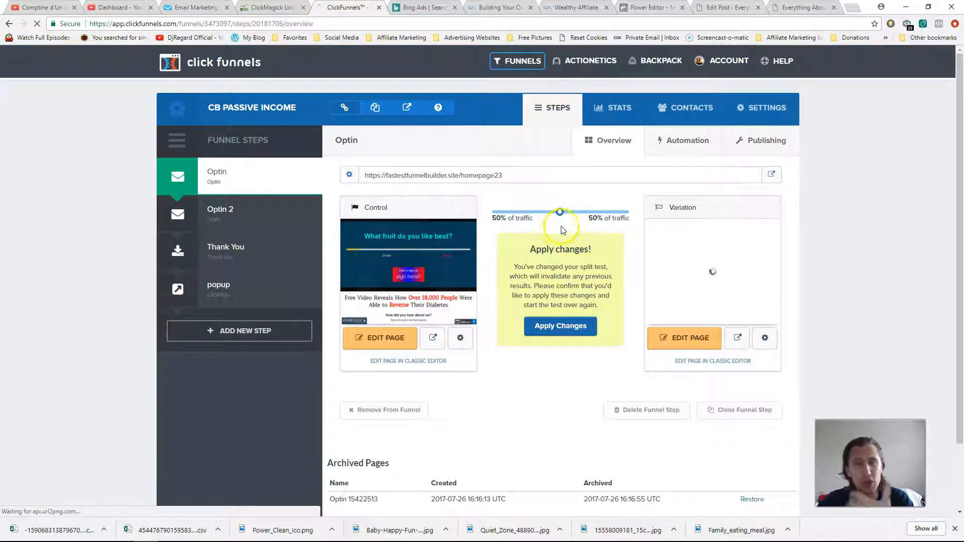
drag(560, 212, 532, 212)
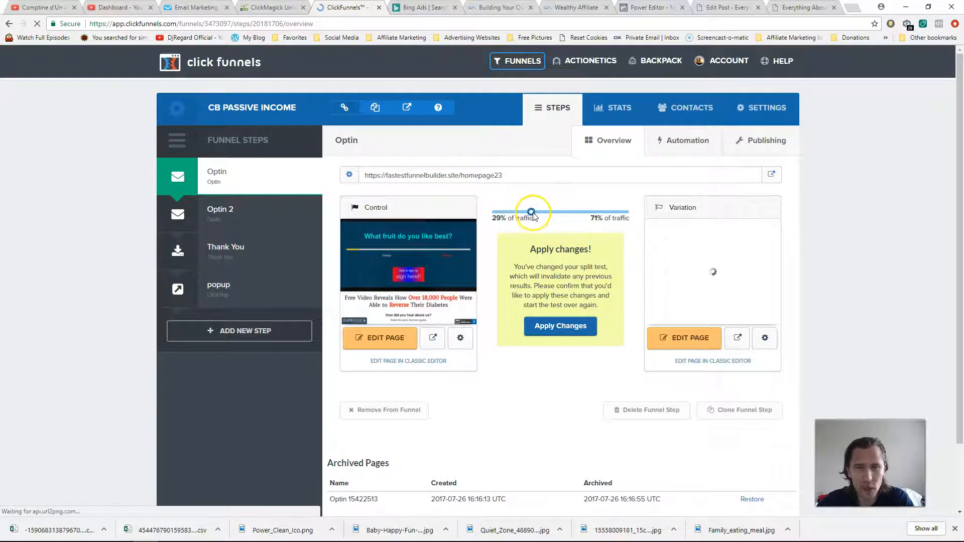
drag(532, 211, 587, 211)
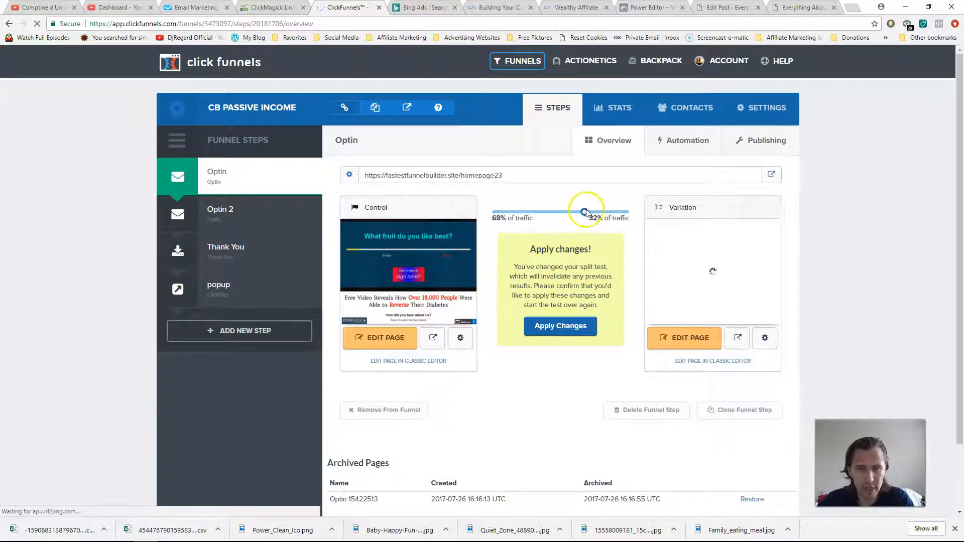
drag(588, 211, 558, 211)
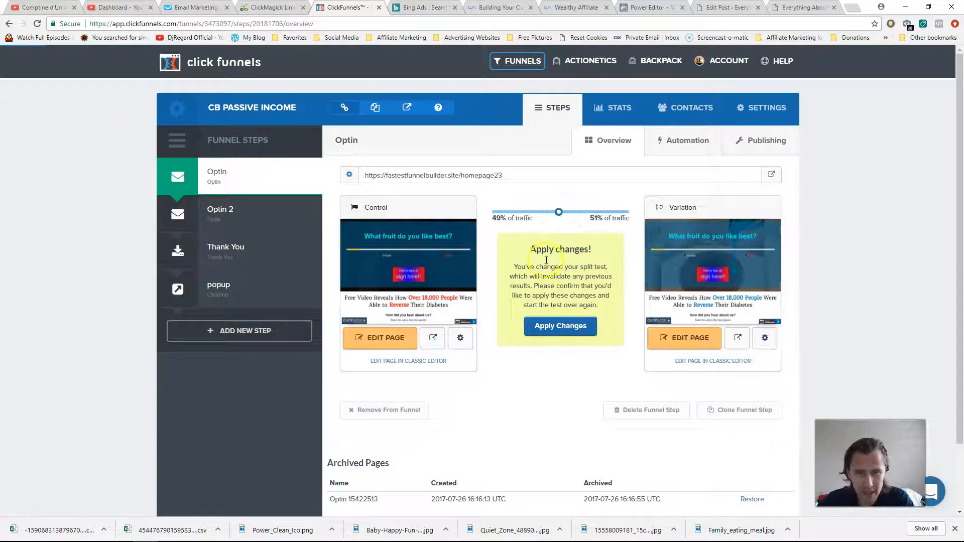
drag(558, 212, 557, 212)
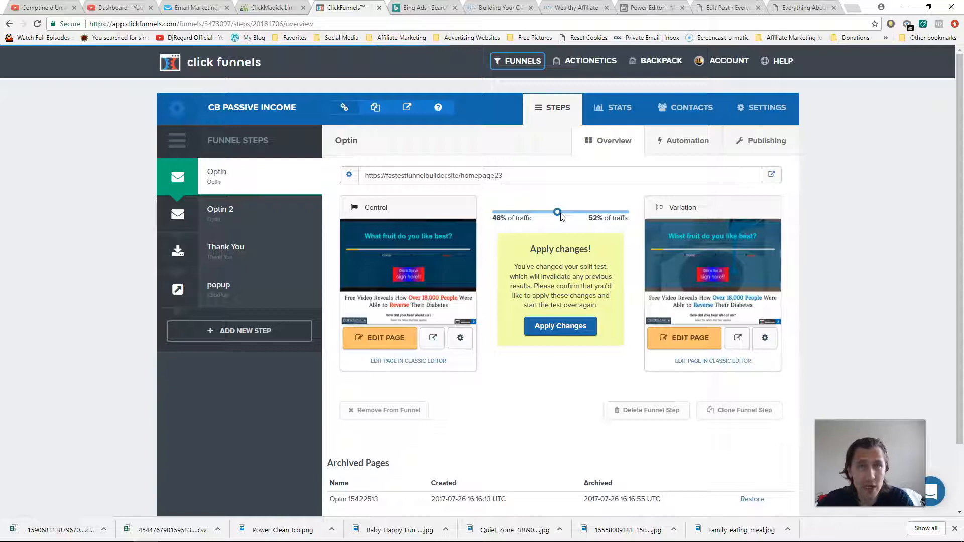
drag(557, 211, 560, 212)
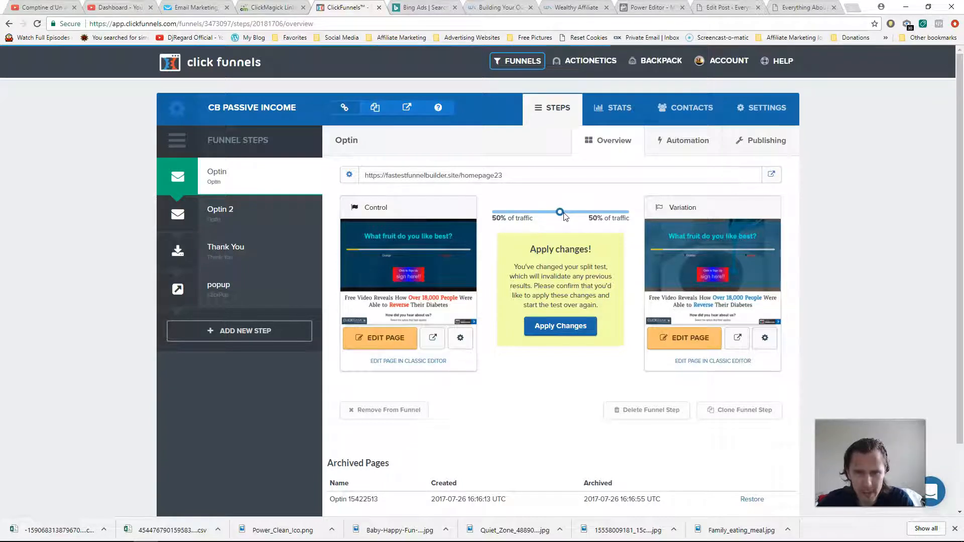
click(559, 326)
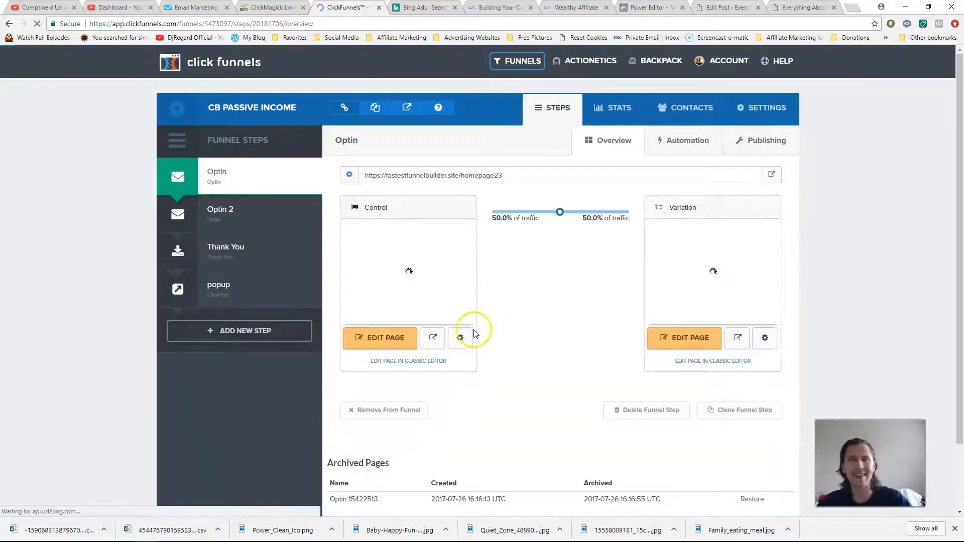
mouse_move(542, 307)
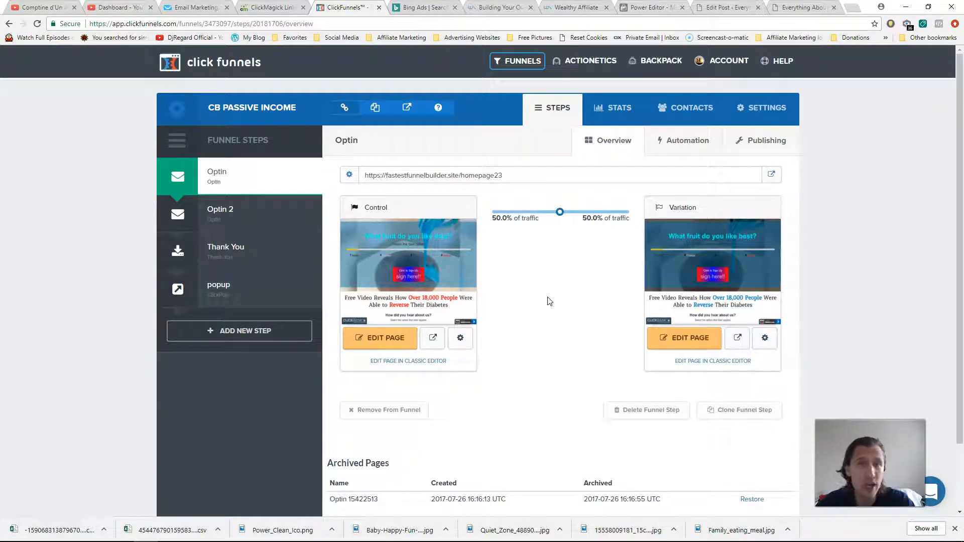
mouse_move(613, 110)
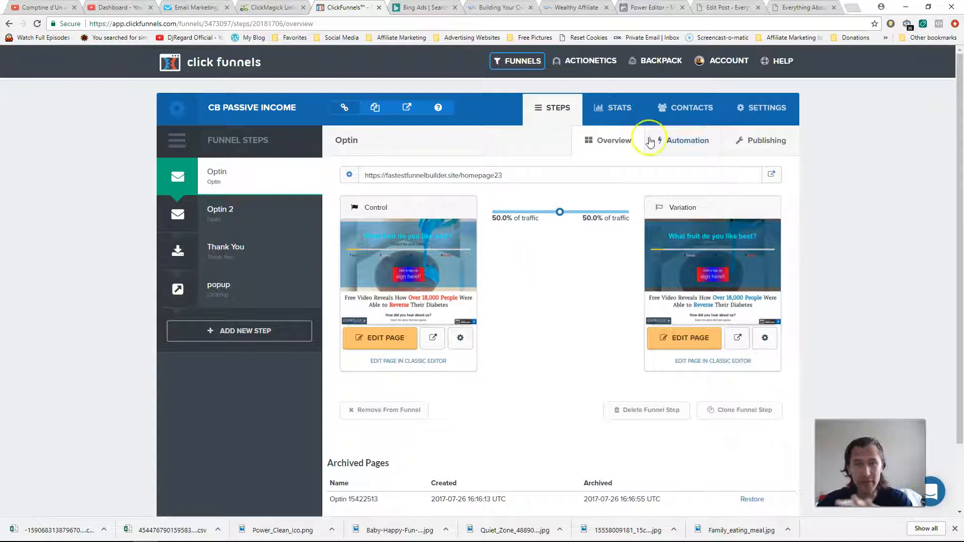
Step: View the funnel stats table with the Optin row expanded into control and variation rows
click(619, 108)
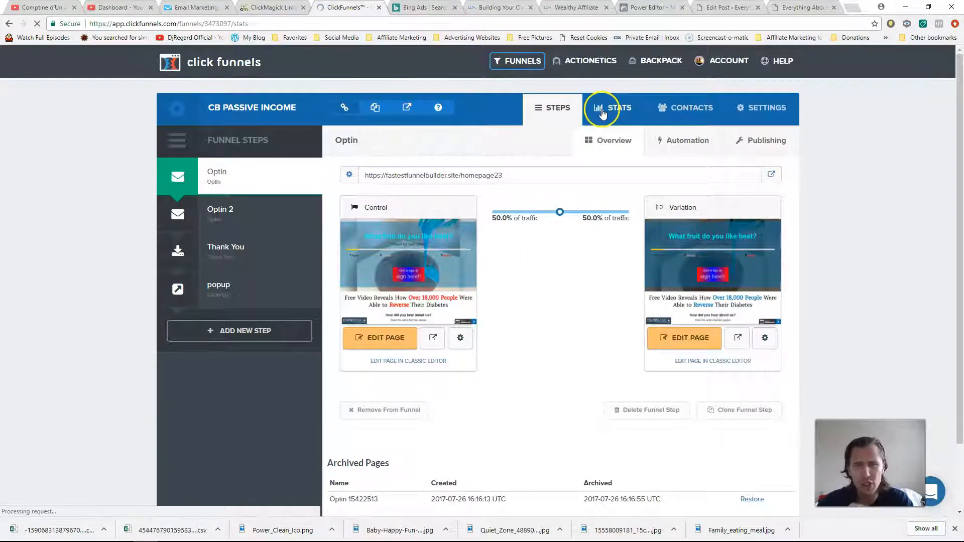
click(617, 107)
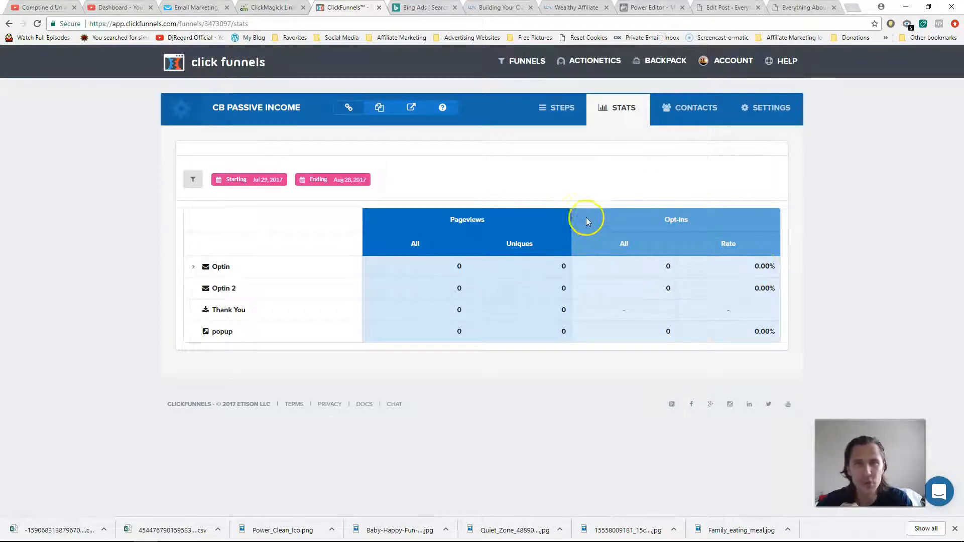
mouse_move(546, 202)
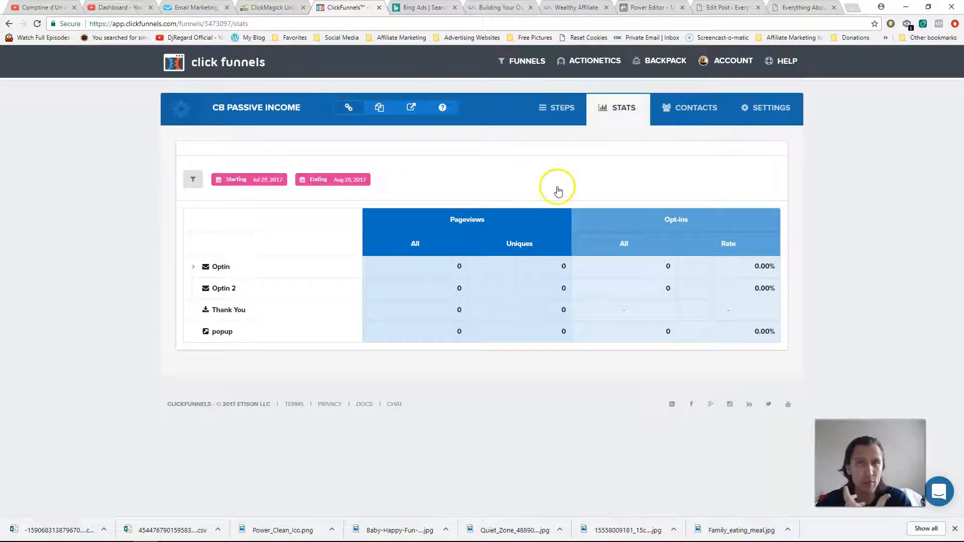
mouse_move(512, 188)
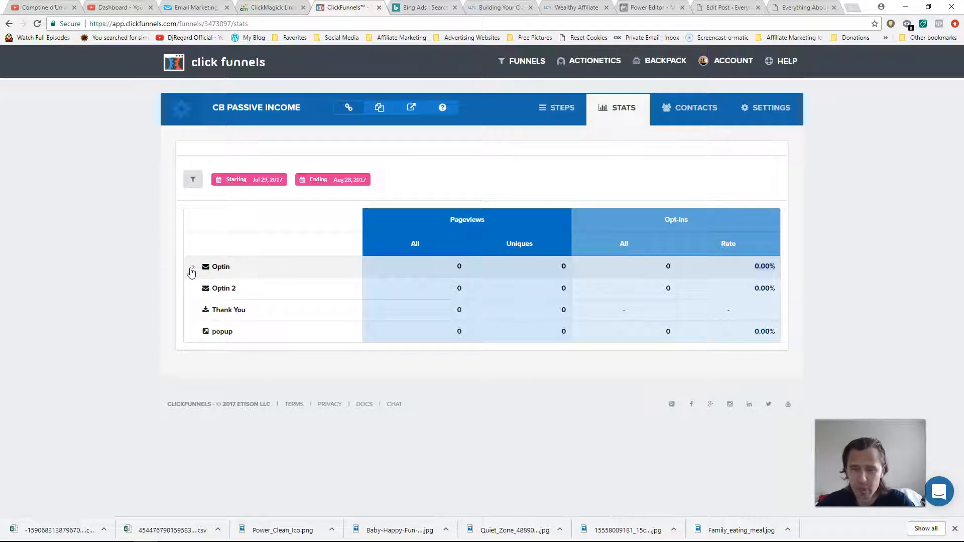
click(192, 266)
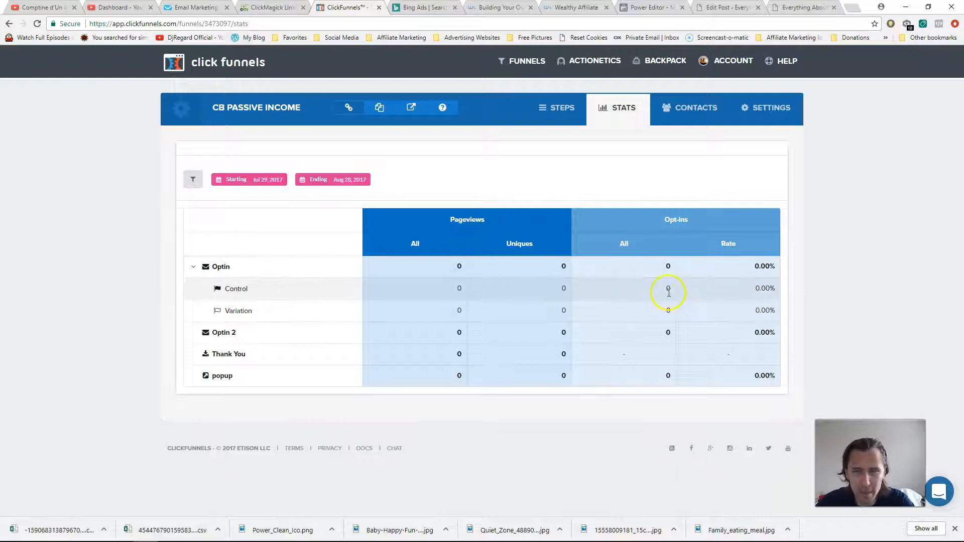
mouse_move(655, 224)
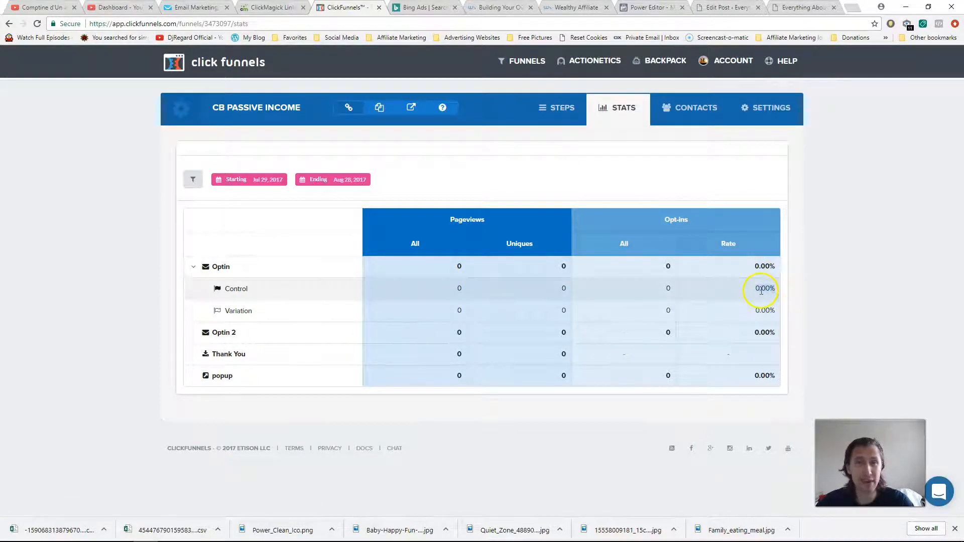
mouse_move(789, 284)
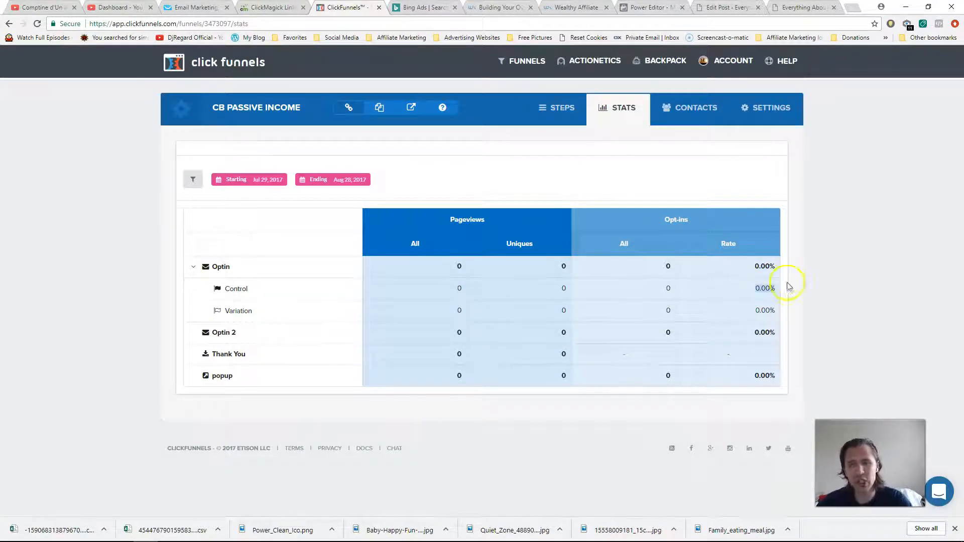
mouse_move(823, 270)
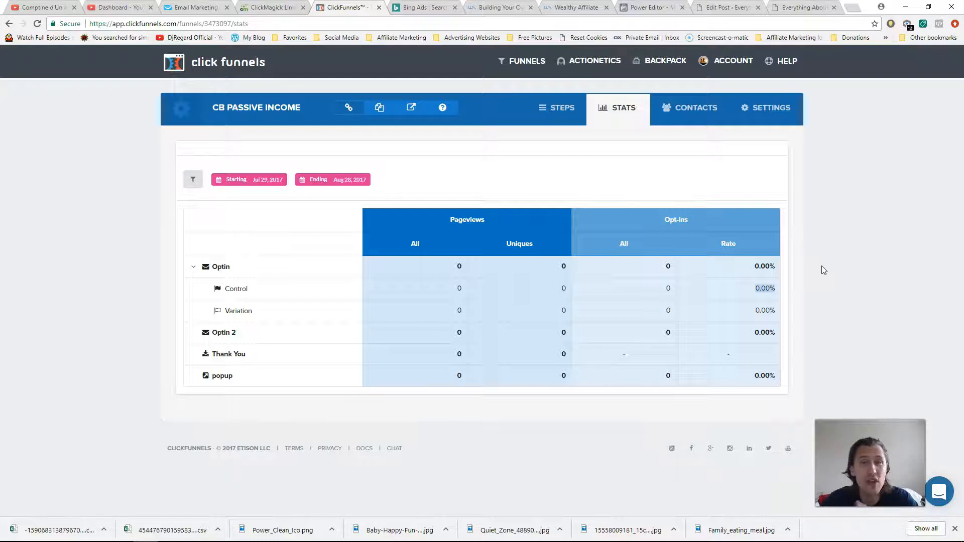
mouse_move(559, 108)
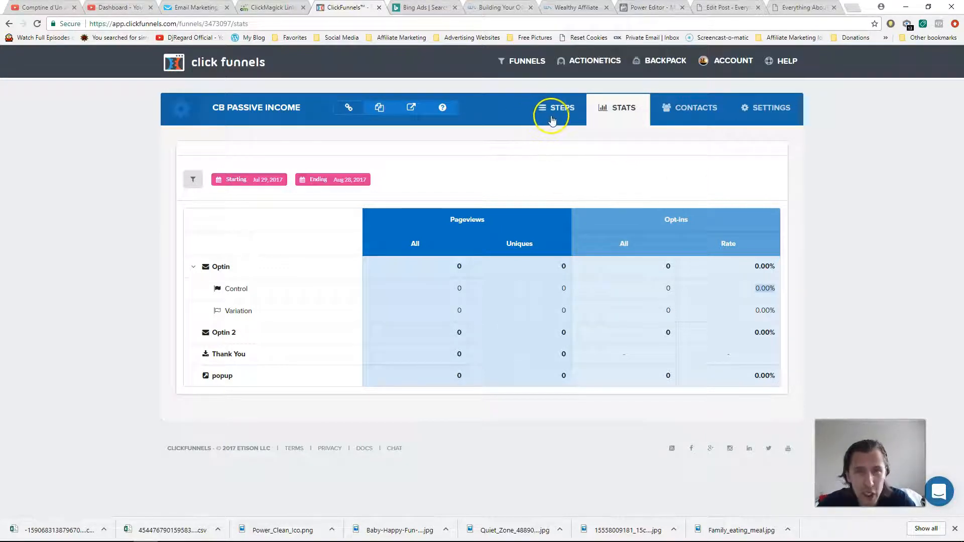
click(558, 108)
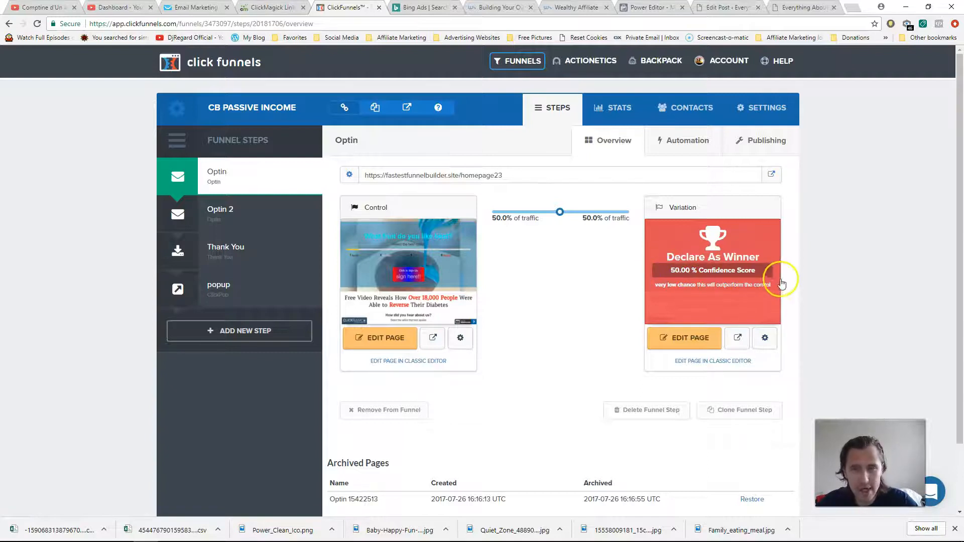
mouse_move(675, 273)
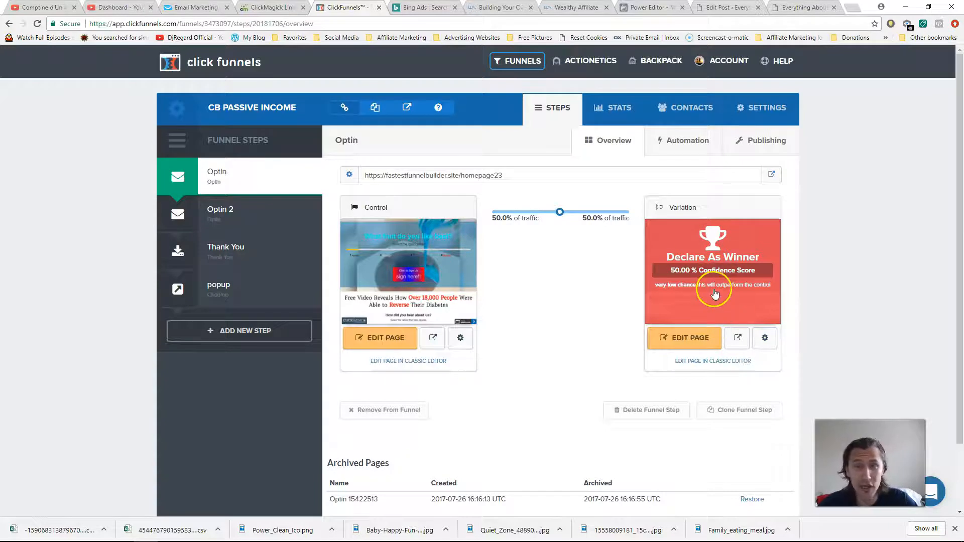
mouse_move(521, 261)
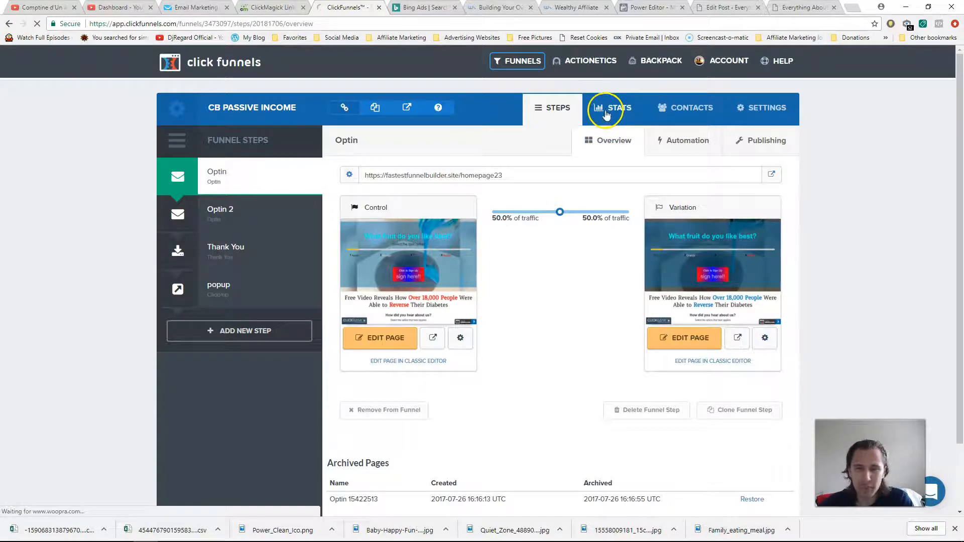
click(616, 108)
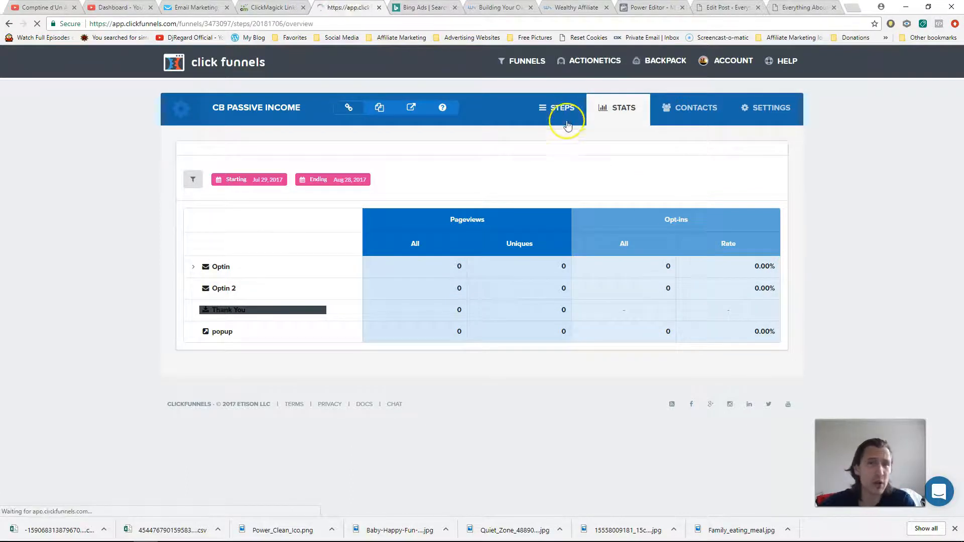
click(561, 108)
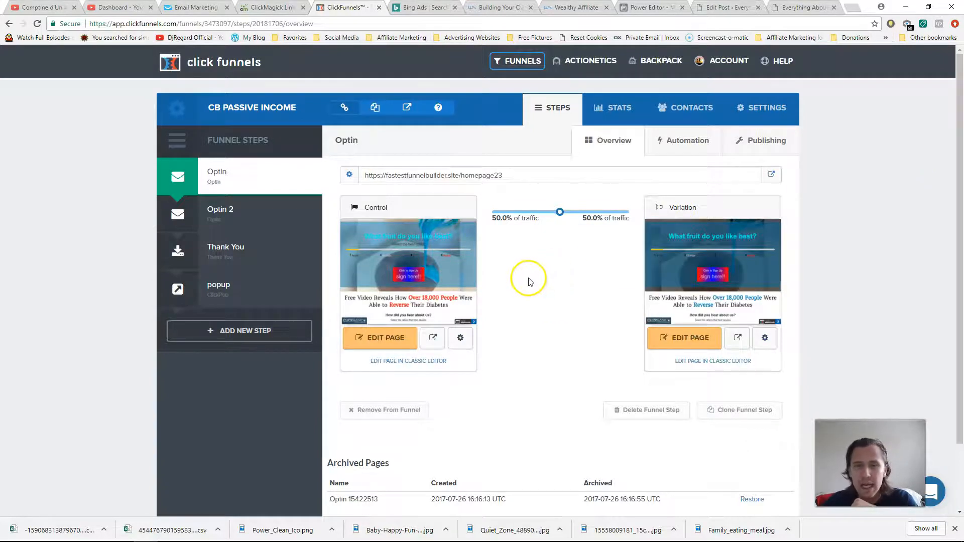
mouse_move(542, 284)
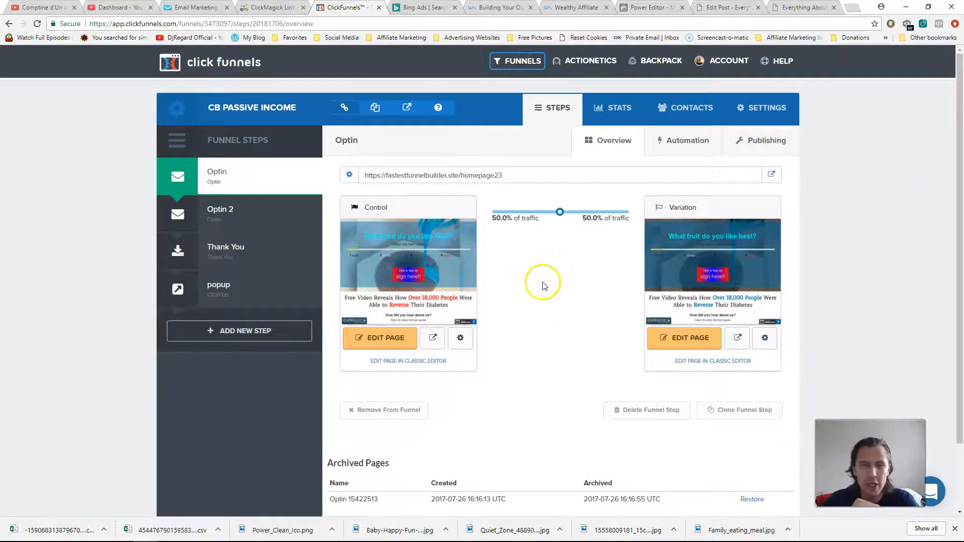
mouse_move(547, 286)
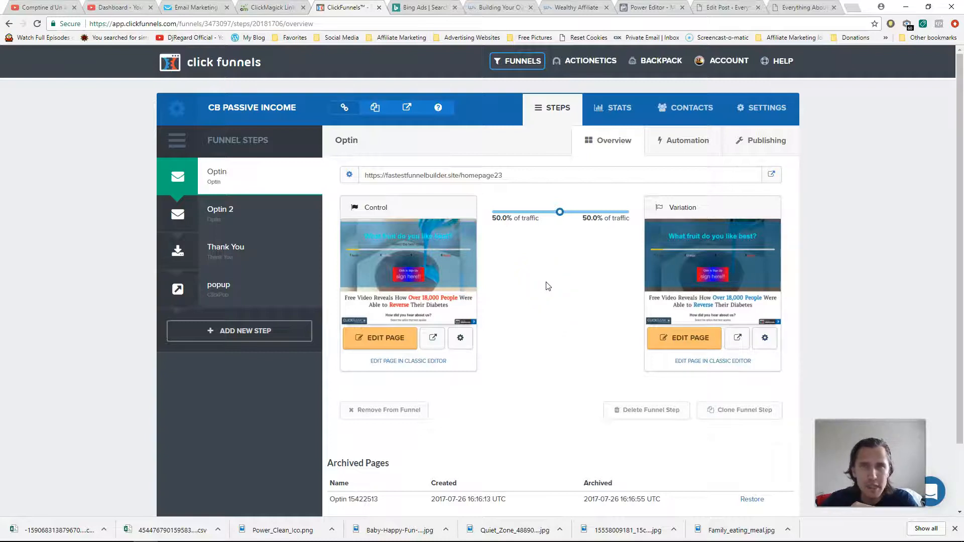
mouse_move(551, 286)
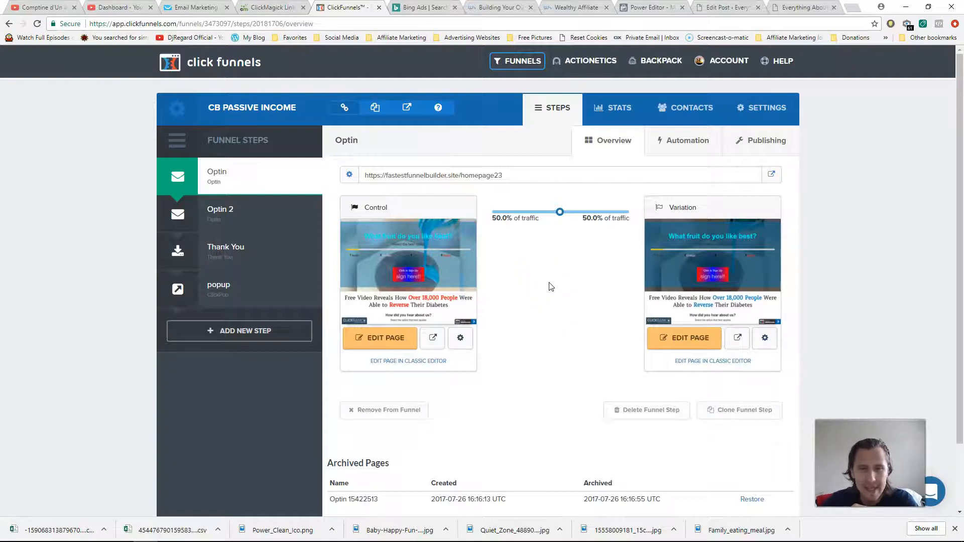
mouse_move(543, 283)
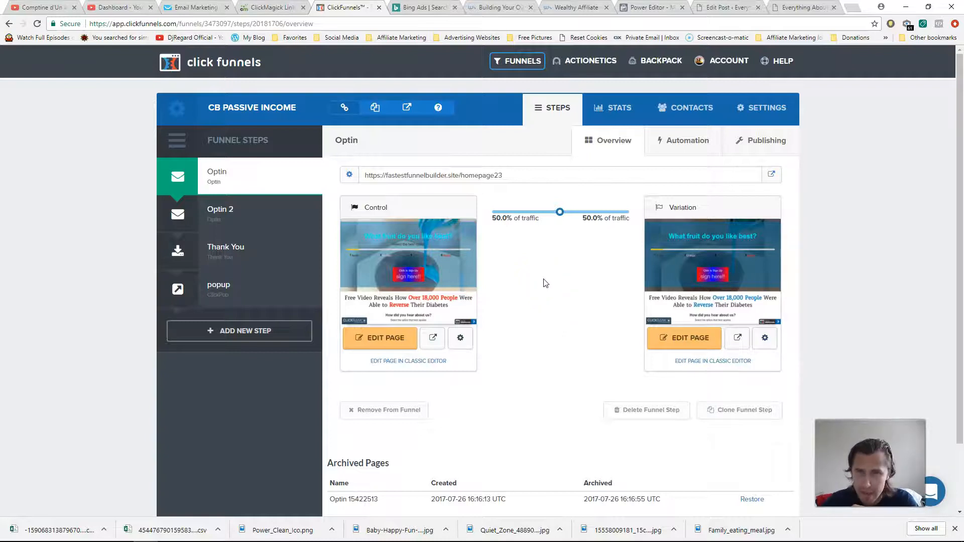
mouse_move(508, 299)
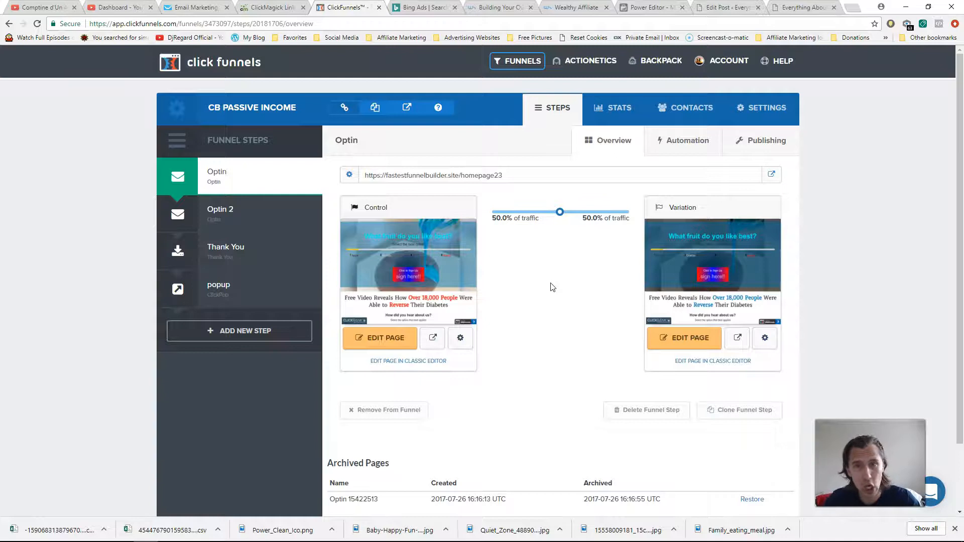
click(612, 107)
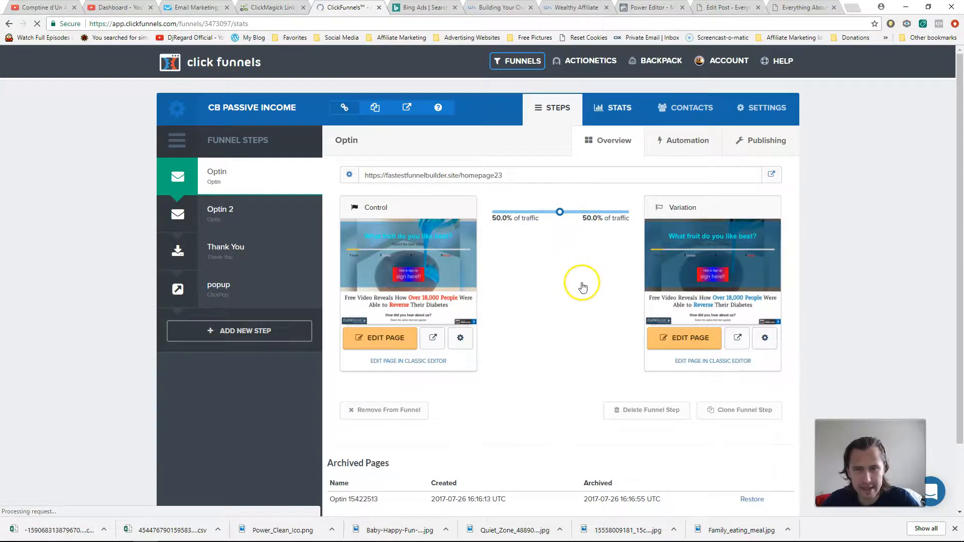
click(617, 108)
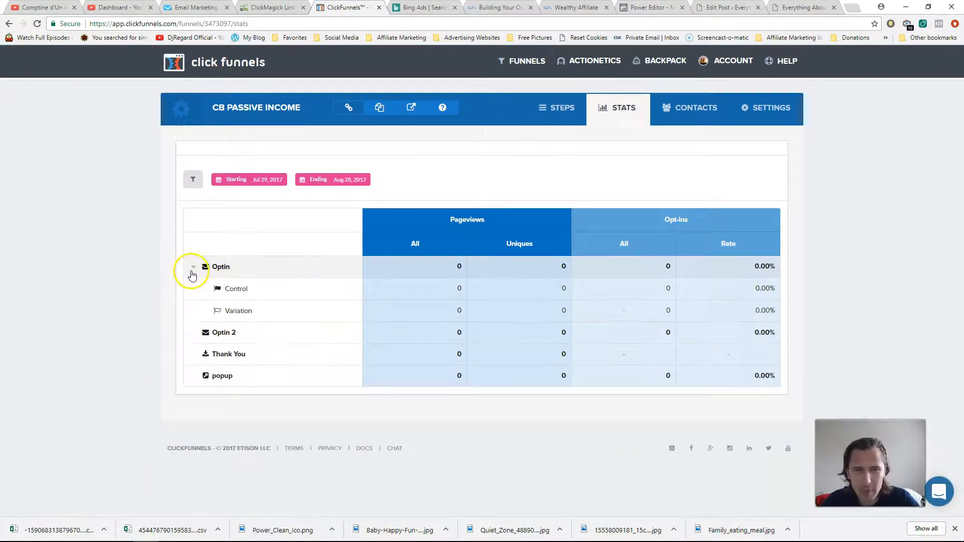
click(560, 107)
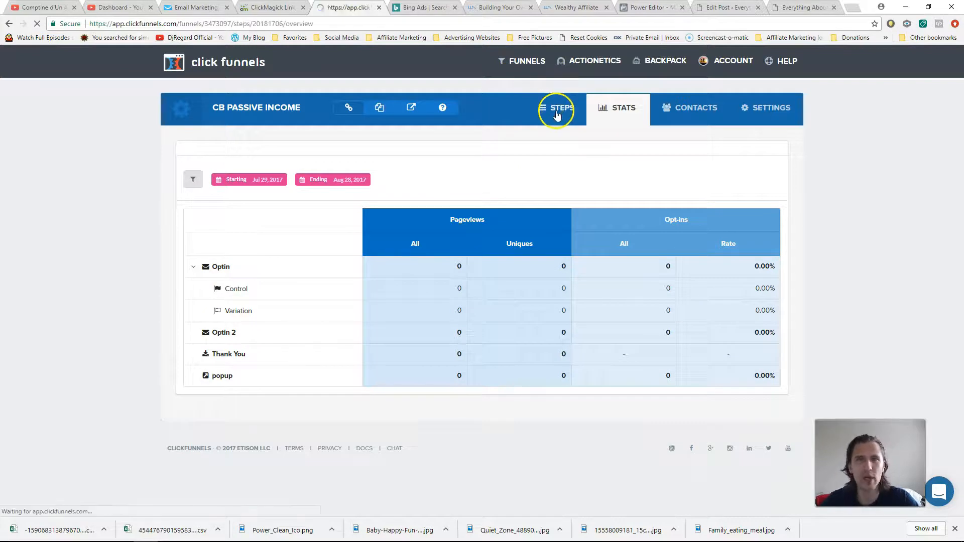
click(556, 107)
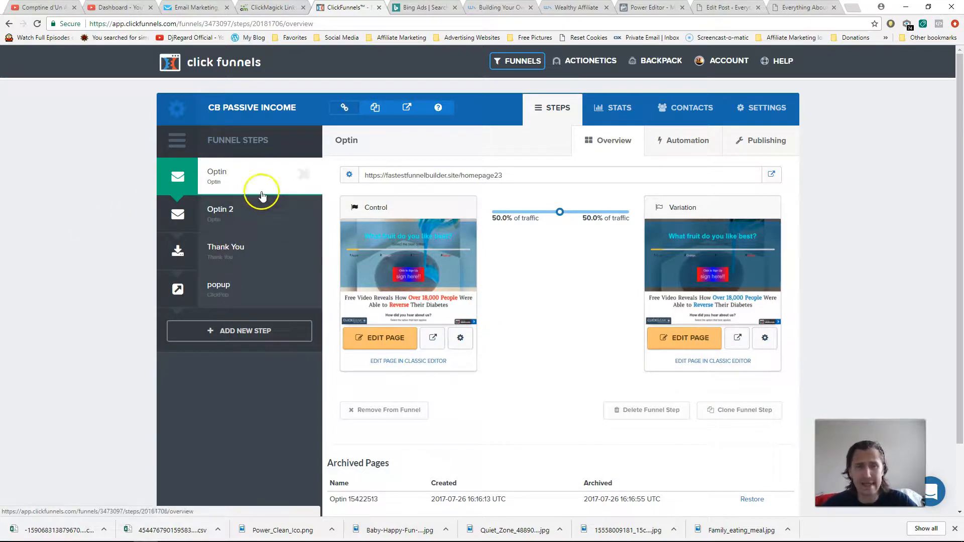
mouse_move(243, 175)
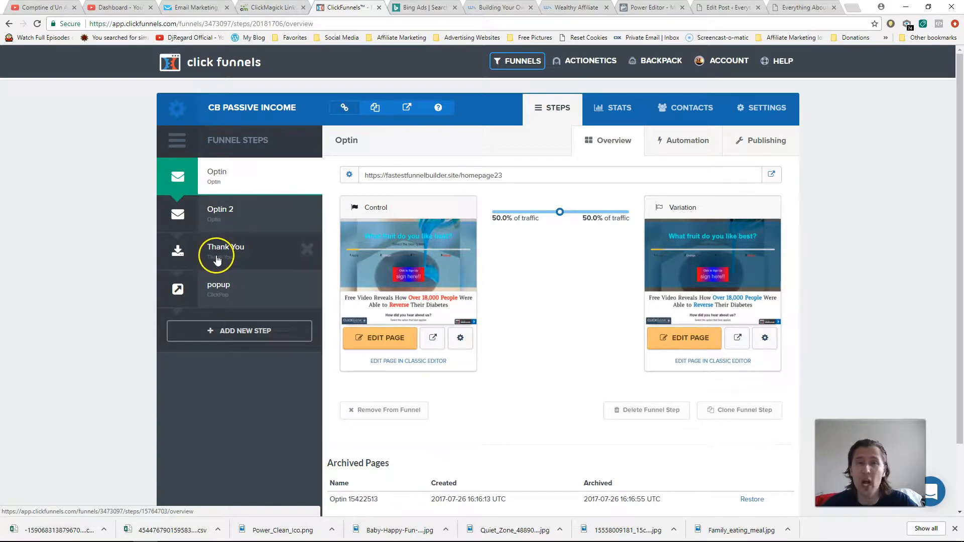
Step: Check the Optin control and variation stats rows, collapse them, and return to the steps overview
click(618, 108)
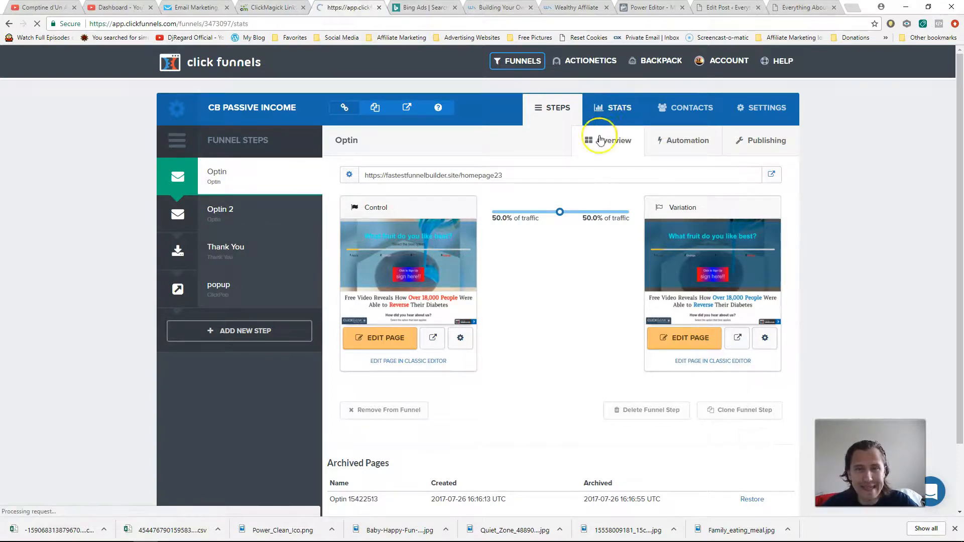
click(619, 108)
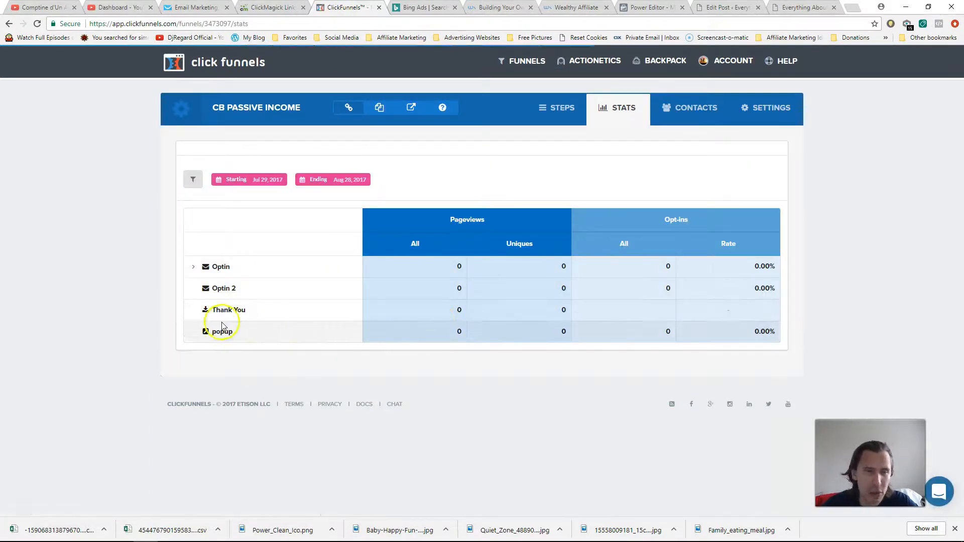
click(193, 266)
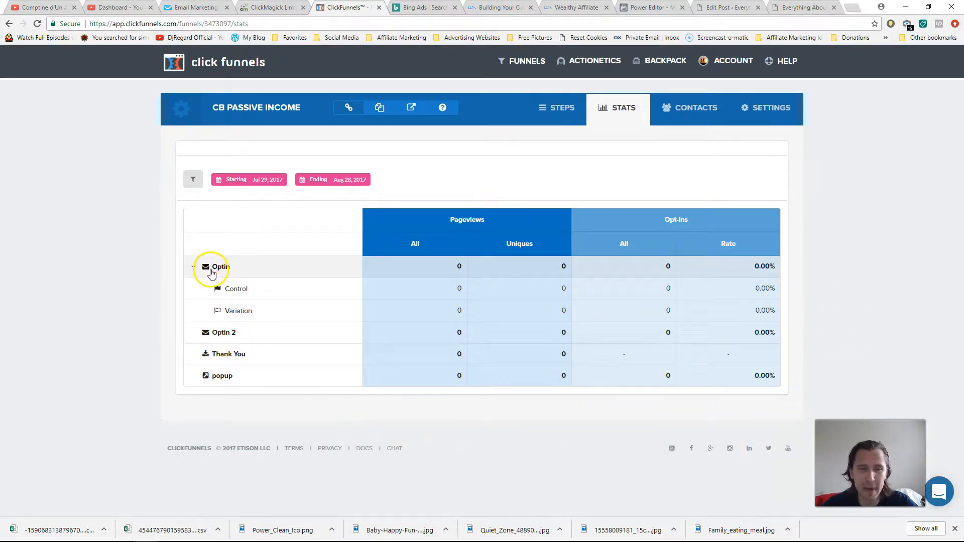
click(194, 266)
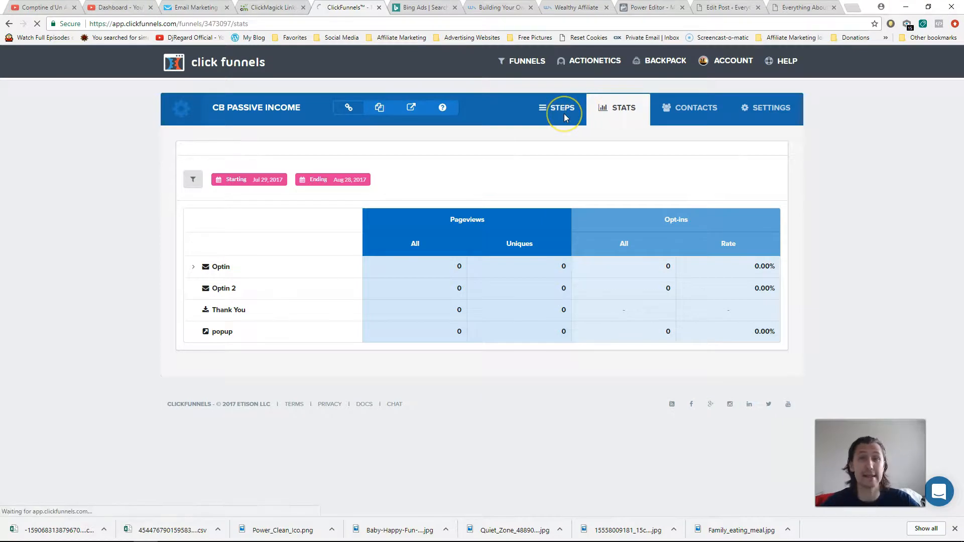
click(561, 107)
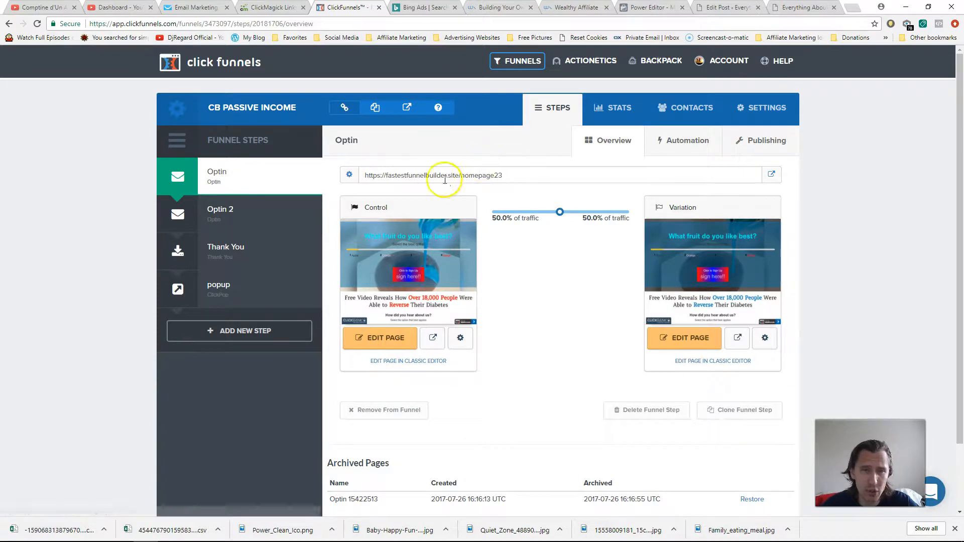
mouse_move(536, 183)
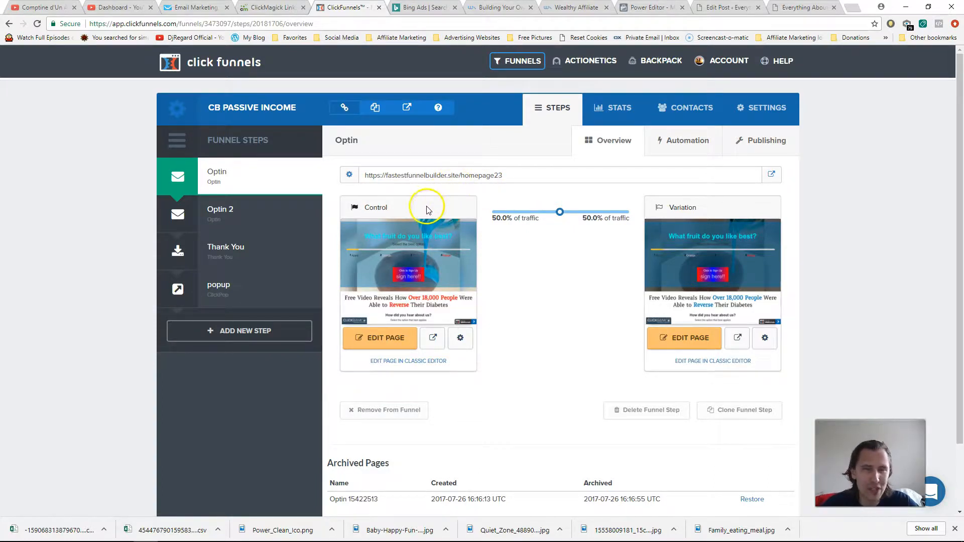
mouse_move(385, 199)
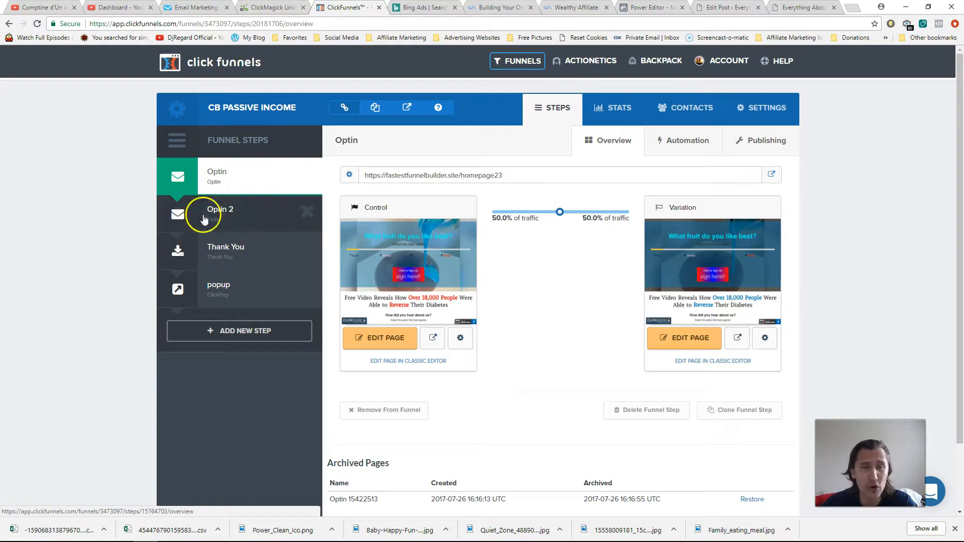
mouse_move(589, 301)
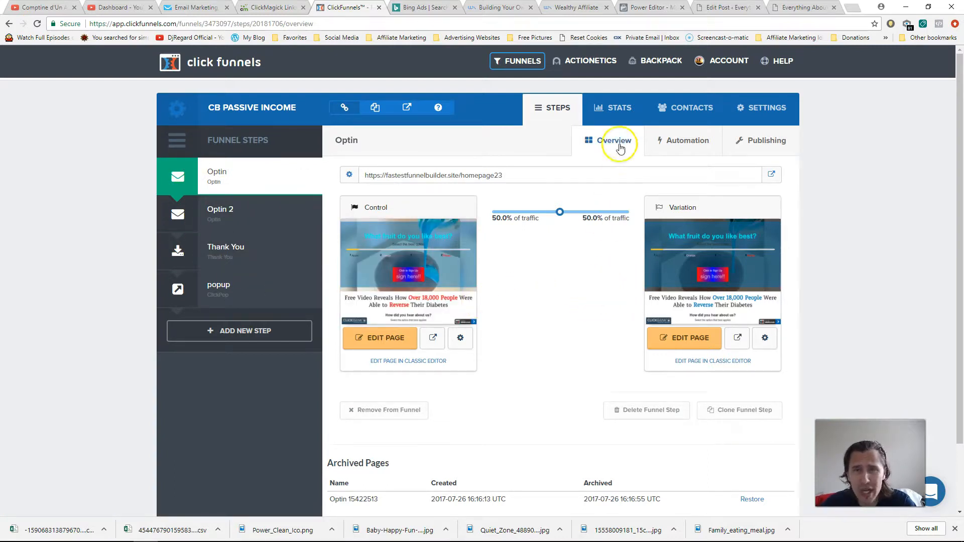
Step: Revisit the stats table and expand Optin into its control and variation rows again
click(619, 107)
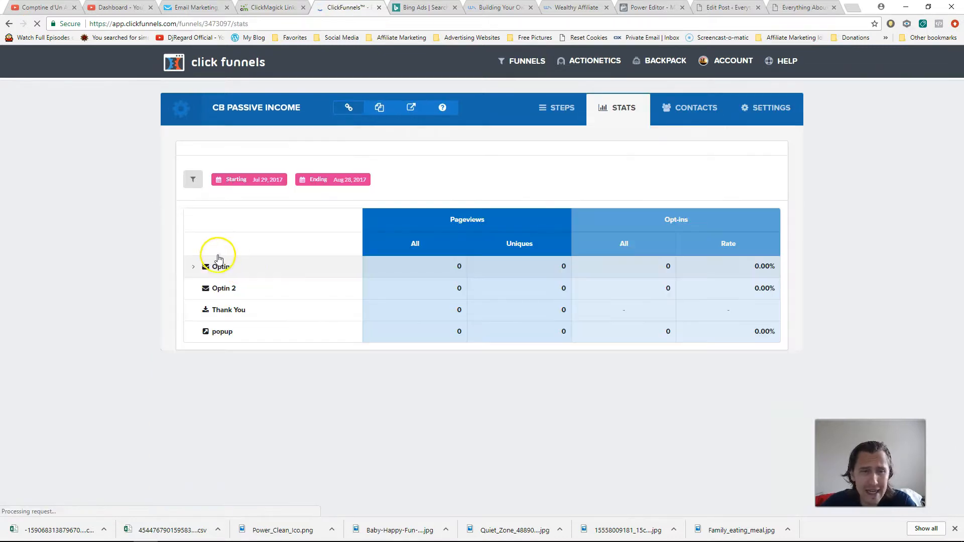
click(193, 266)
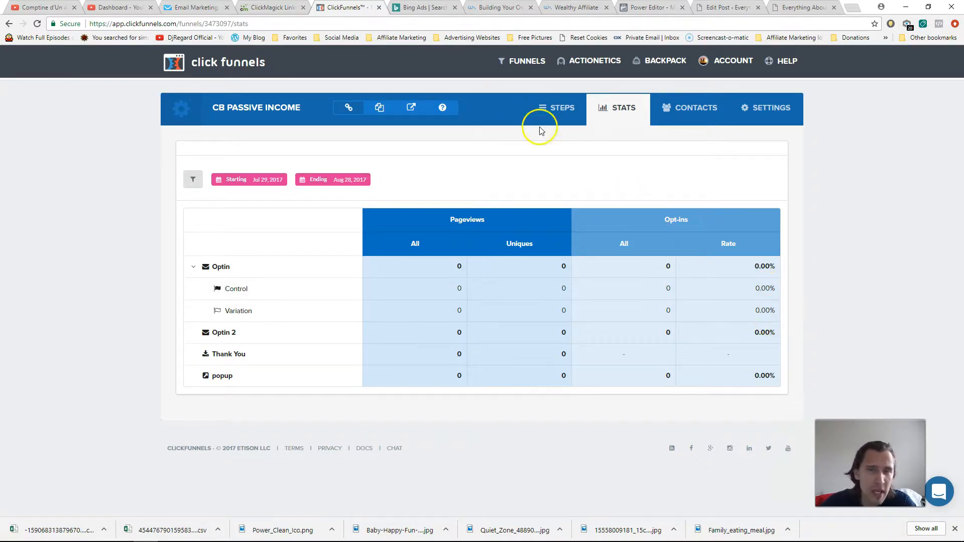
Step: Return to the Optin step overview showing control and variation at 50/50 traffic
click(554, 108)
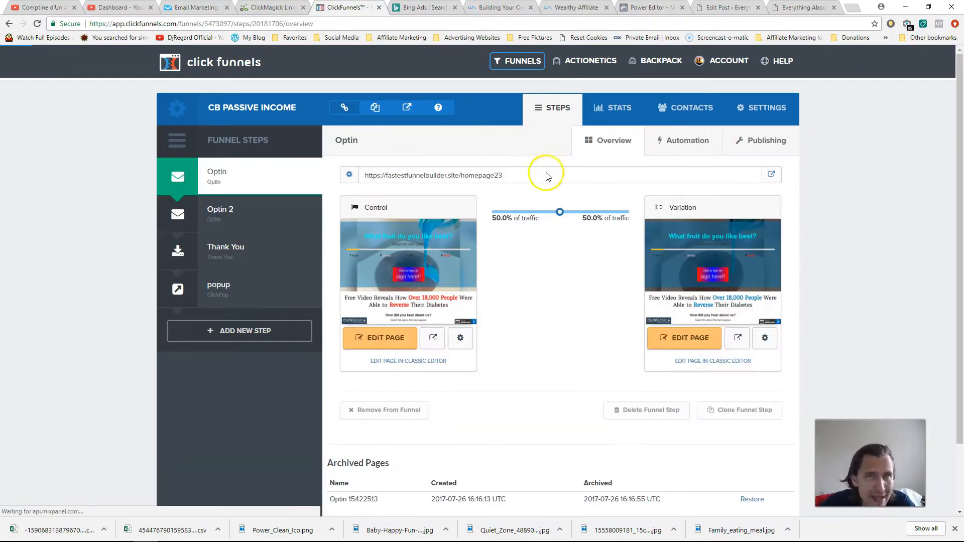
mouse_move(582, 289)
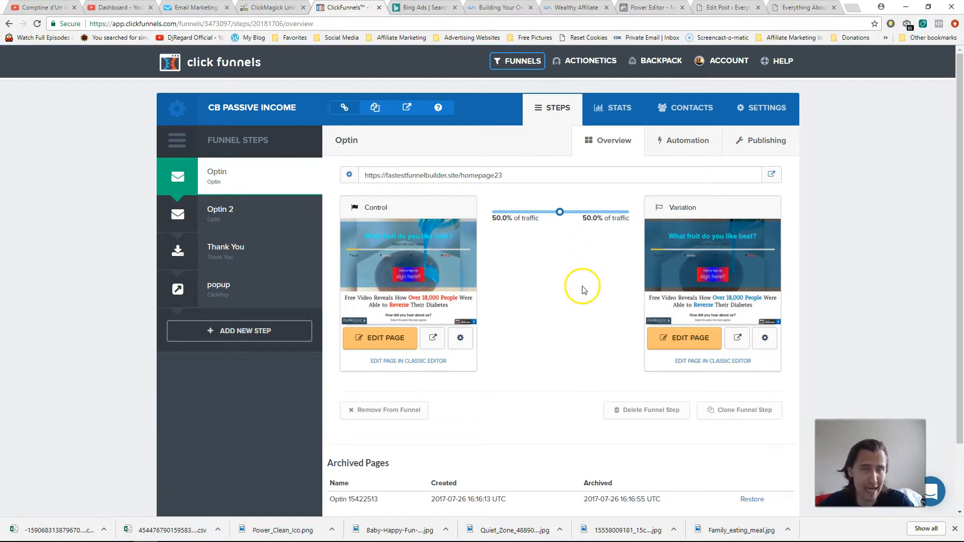
mouse_move(603, 191)
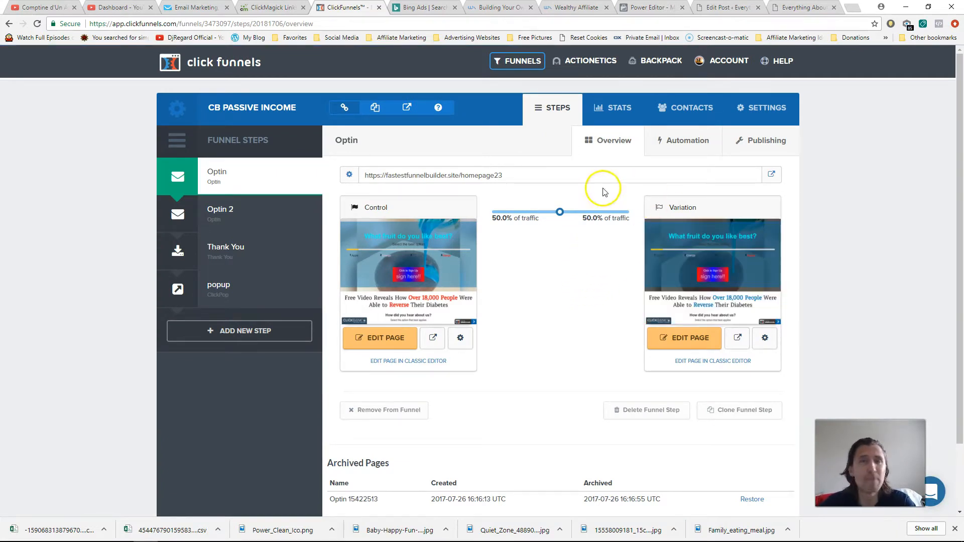
mouse_move(572, 267)
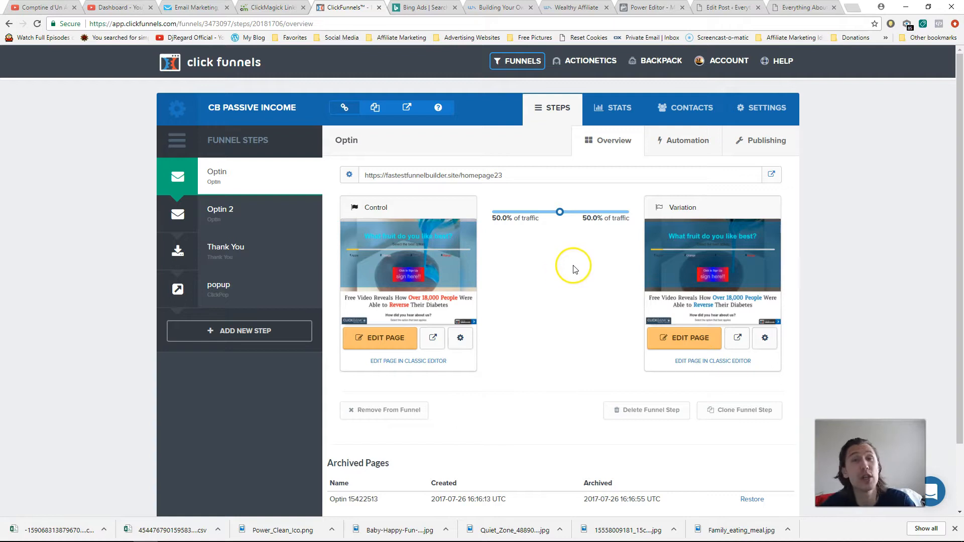
mouse_move(552, 258)
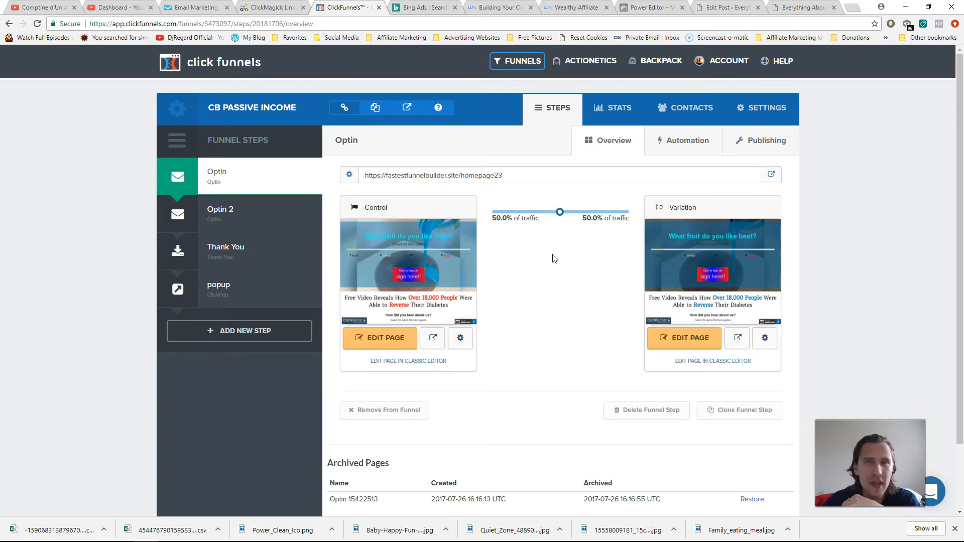
mouse_move(100, 367)
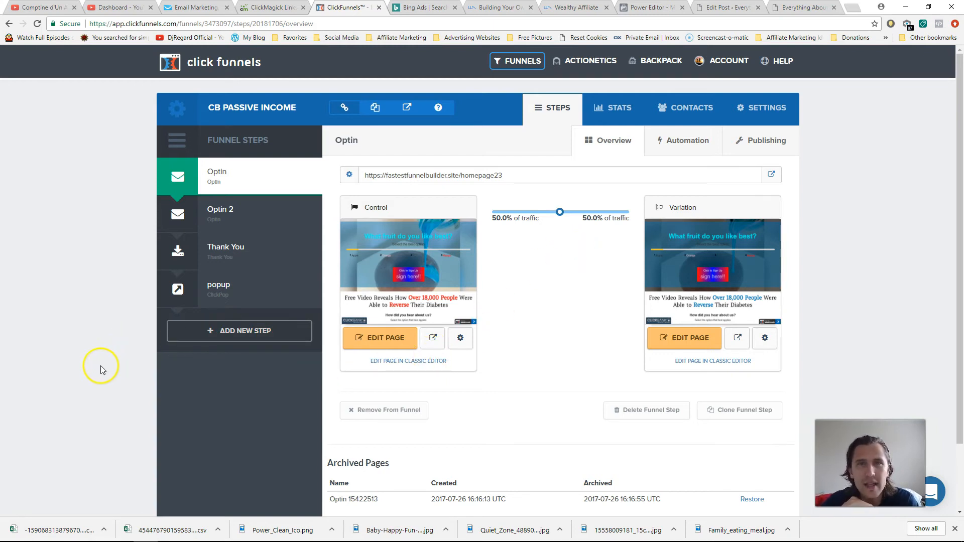